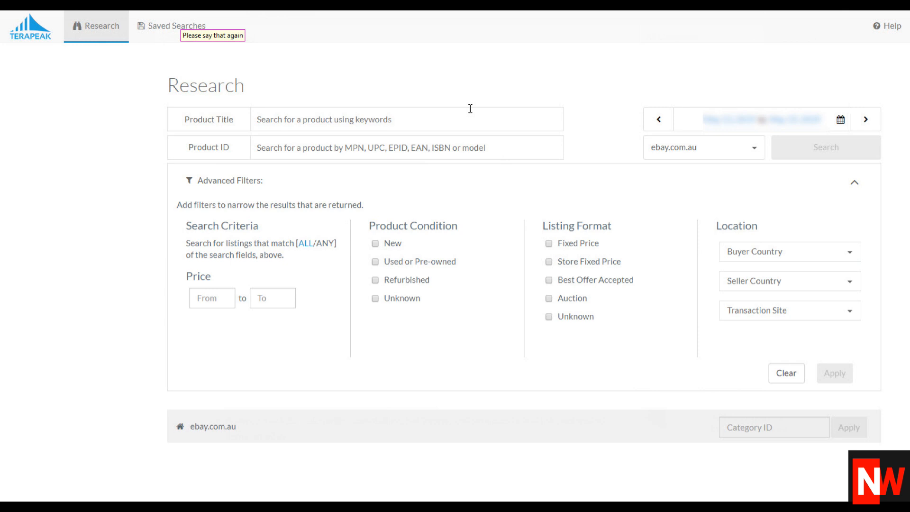
Step: Enter 'Generator' as the product title for an ebay.com.au research search
{"action": "type", "text": "Generator"}
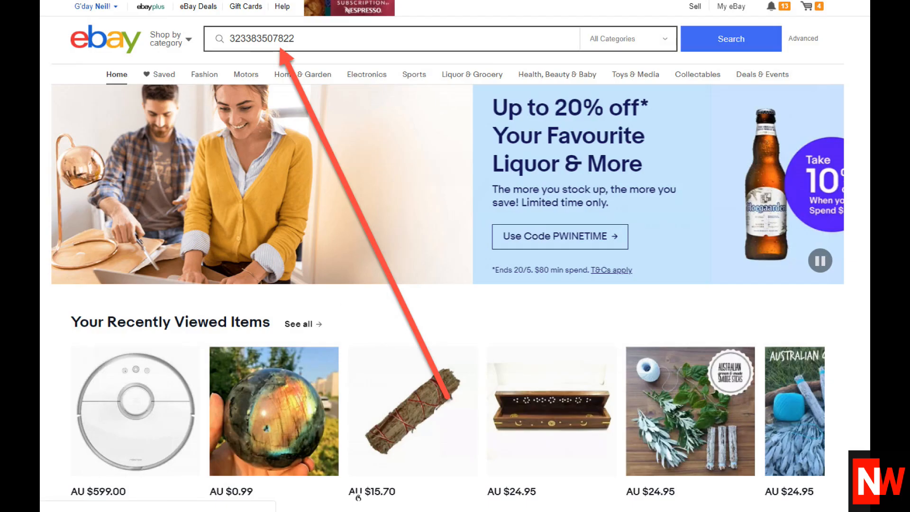
{"action": "left_click", "coordinate": [731, 38]}
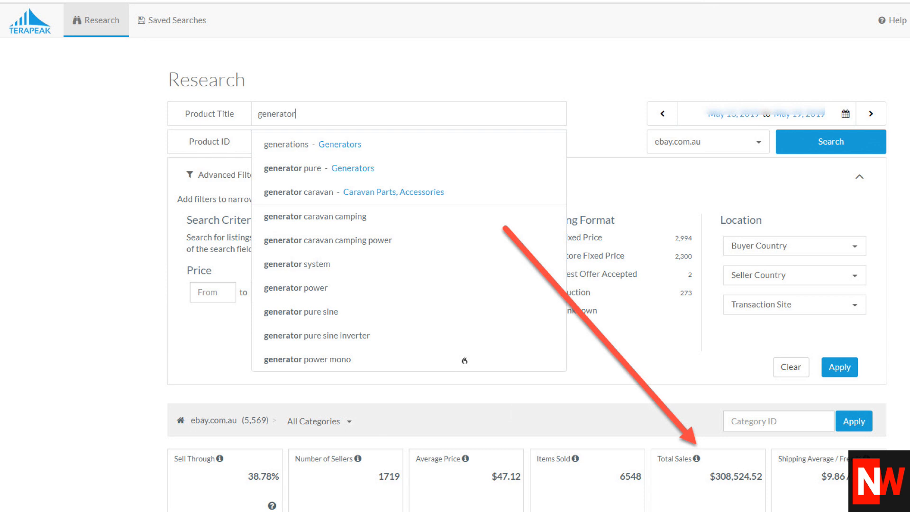
Step: Scroll past the summary metrics to the Trends view for generator results
{"action": "scroll", "scroll_direction": "down", "scroll_amount": 3}
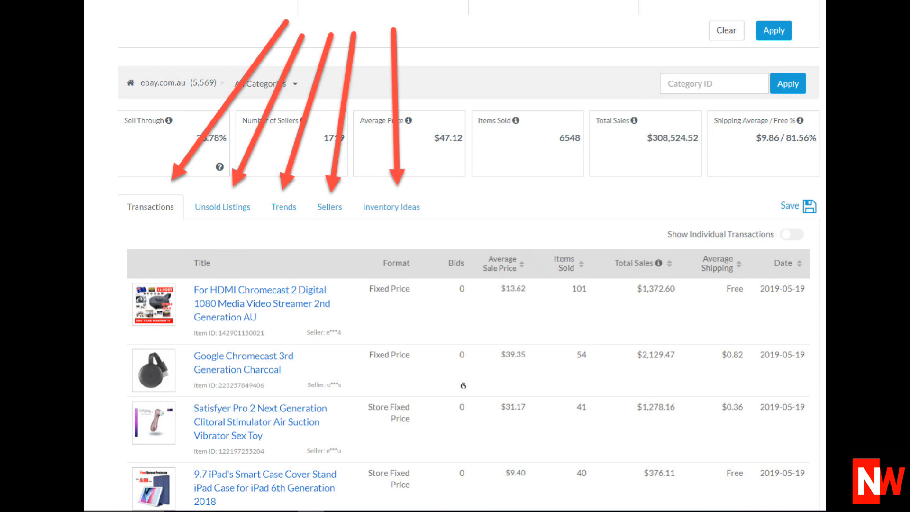
{"action": "left_click", "coordinate": [284, 206]}
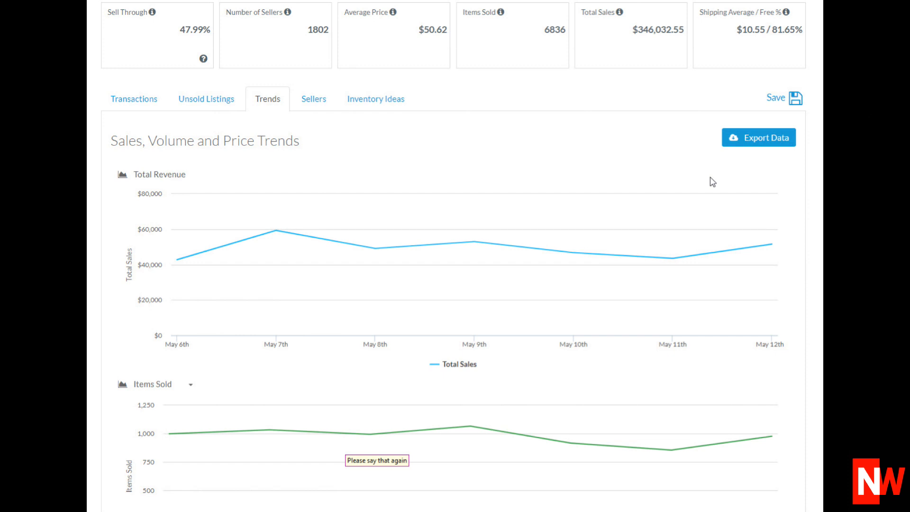
Step: View the top competing sellers table, then the Inventory Ideas of their other products
{"action": "left_click", "coordinate": [313, 99]}
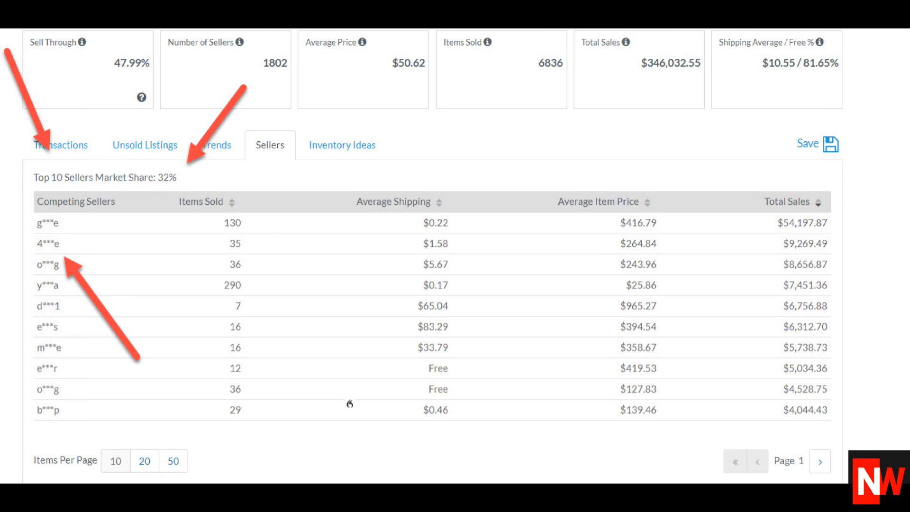
{"action": "left_click", "coordinate": [341, 144]}
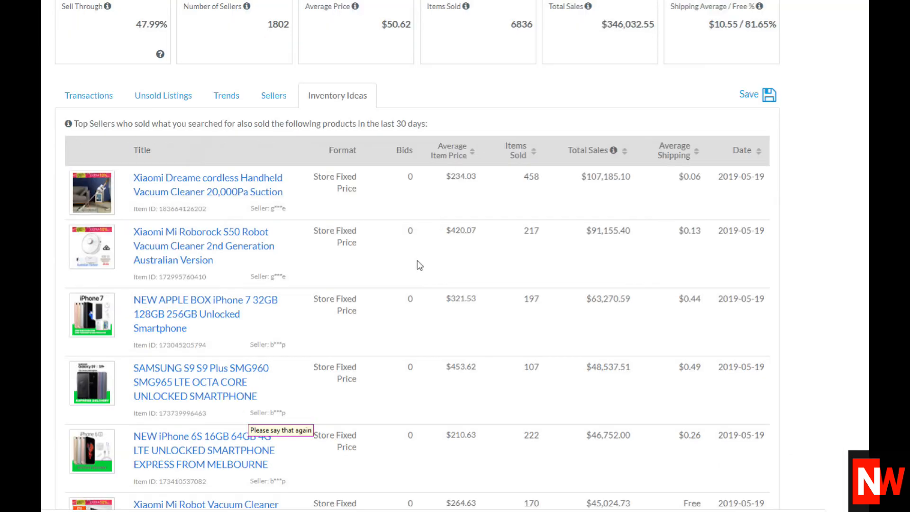